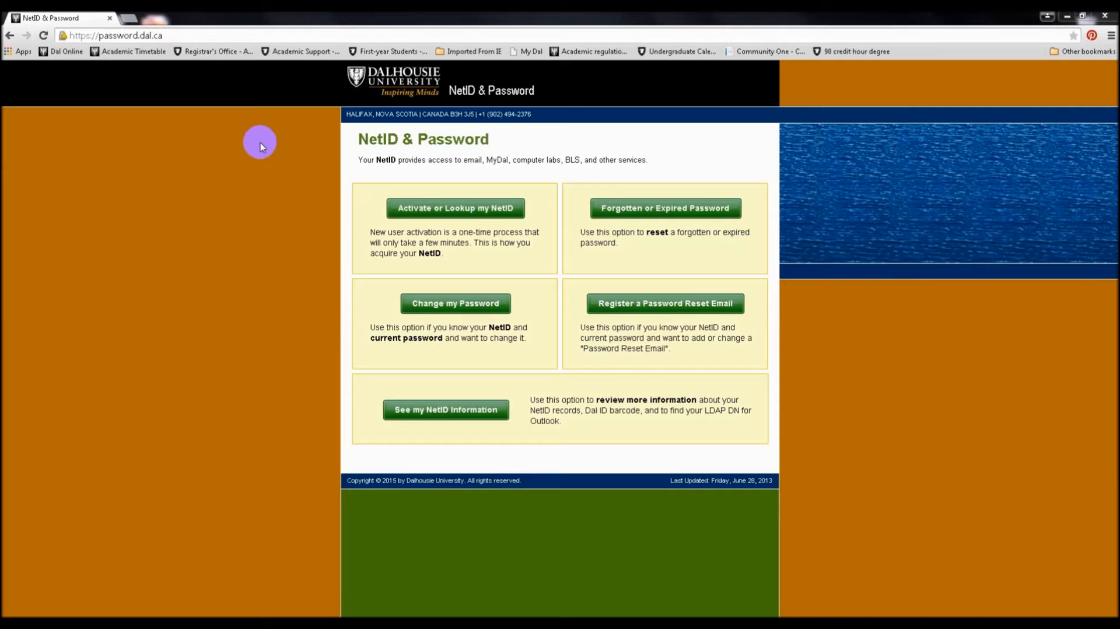
{"action": "mouse_move", "coordinate": [663, 303]}
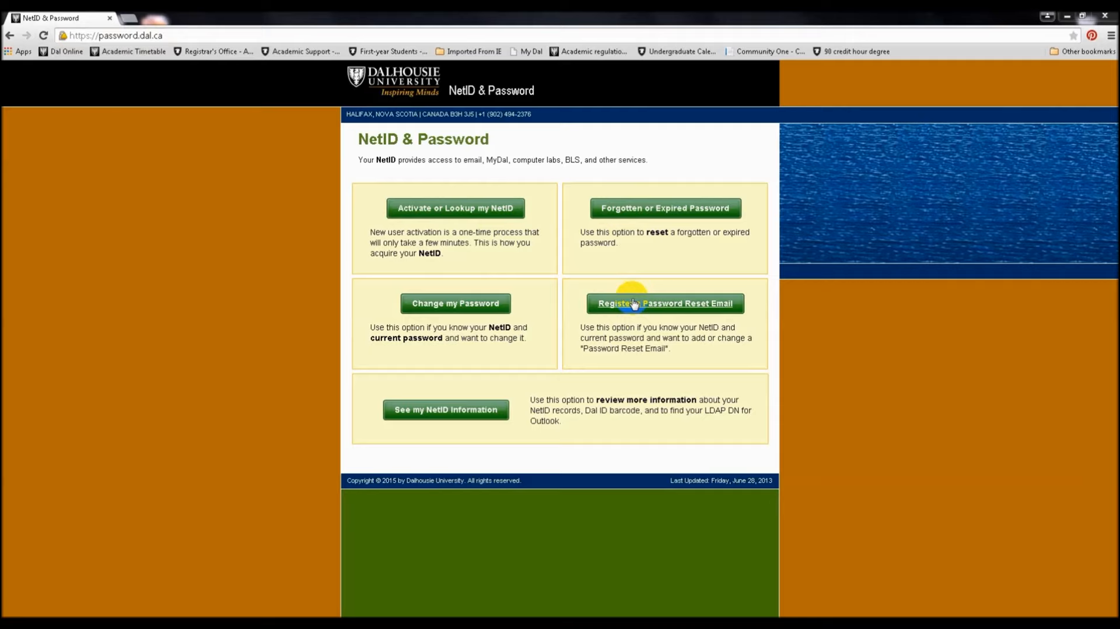
Begin NetID setup and confirm 'Yes, I know my NetID' to reach the login page.
{"action": "left_click", "coordinate": [664, 303]}
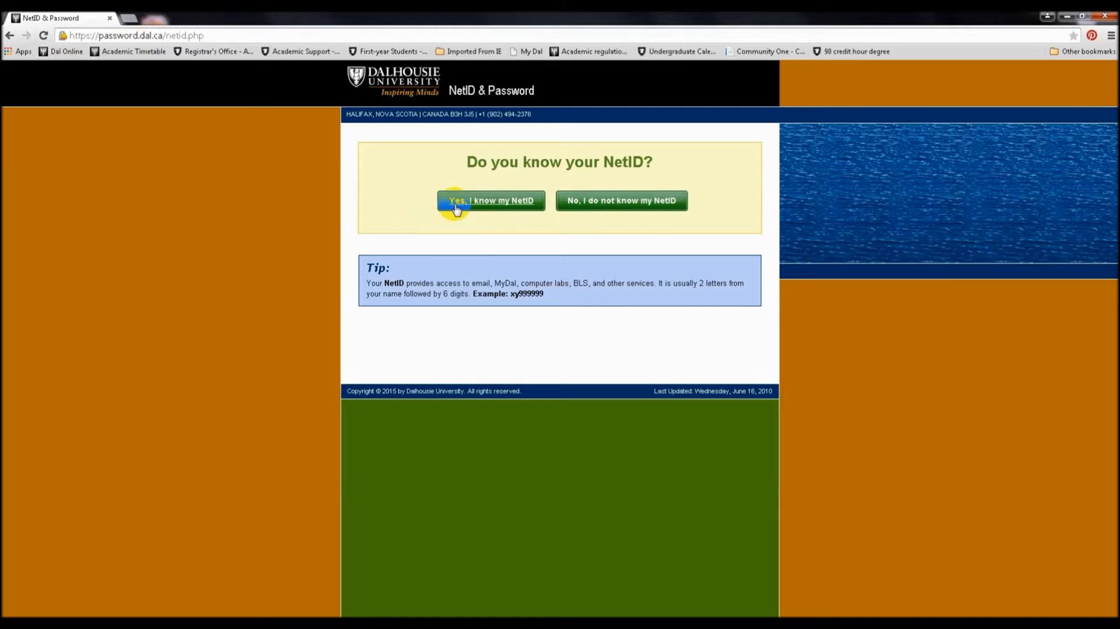
{"action": "left_click", "coordinate": [490, 201]}
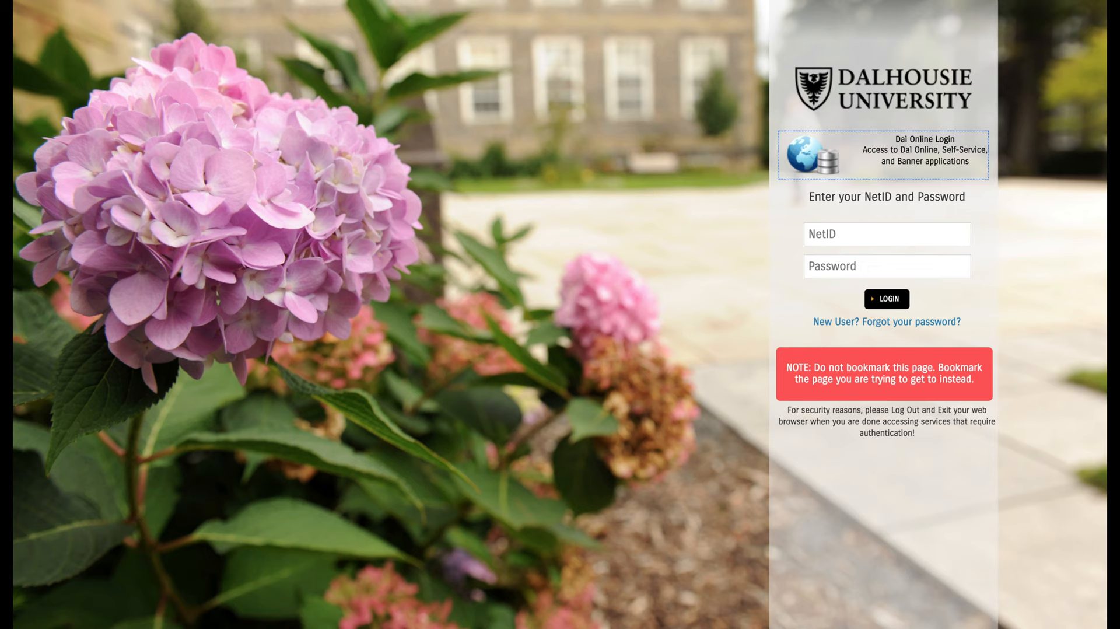
Log in to Dal Online with the NetID to reach the Web for Students menu.
{"action": "left_click", "coordinate": [887, 299]}
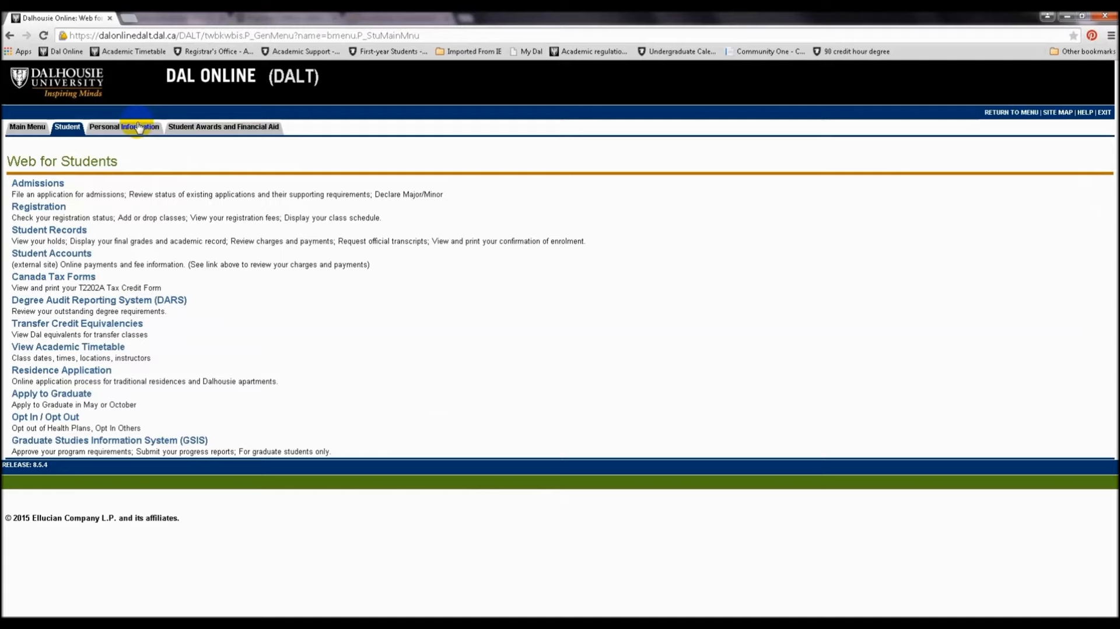